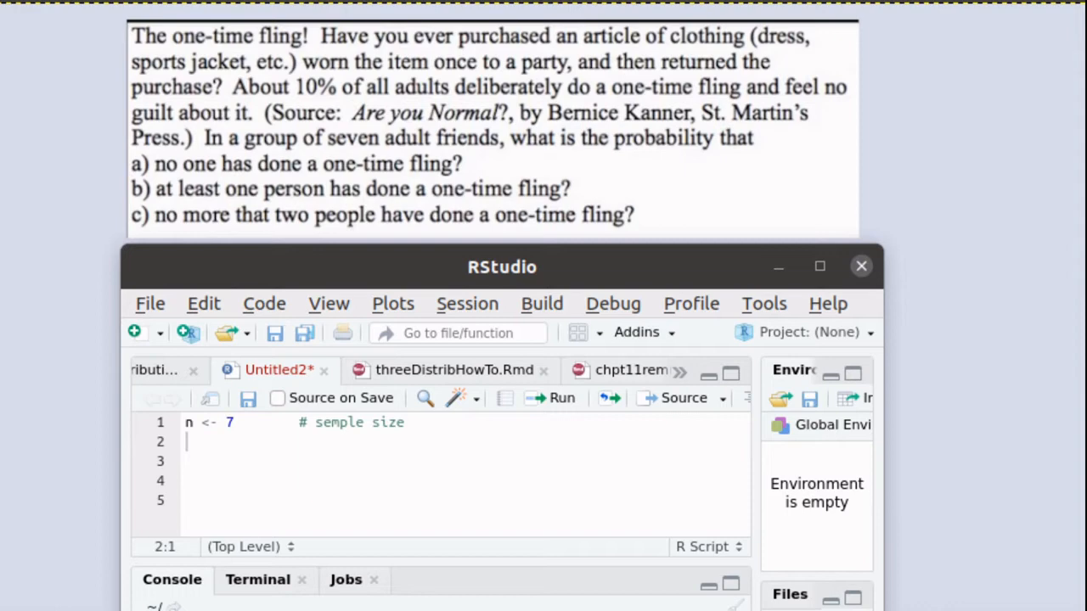
Add the p <- 0.10 line and dbinom(0, n, p) for no flings, with comments.
type("p <- 0.10      # probability of a one-time fling")
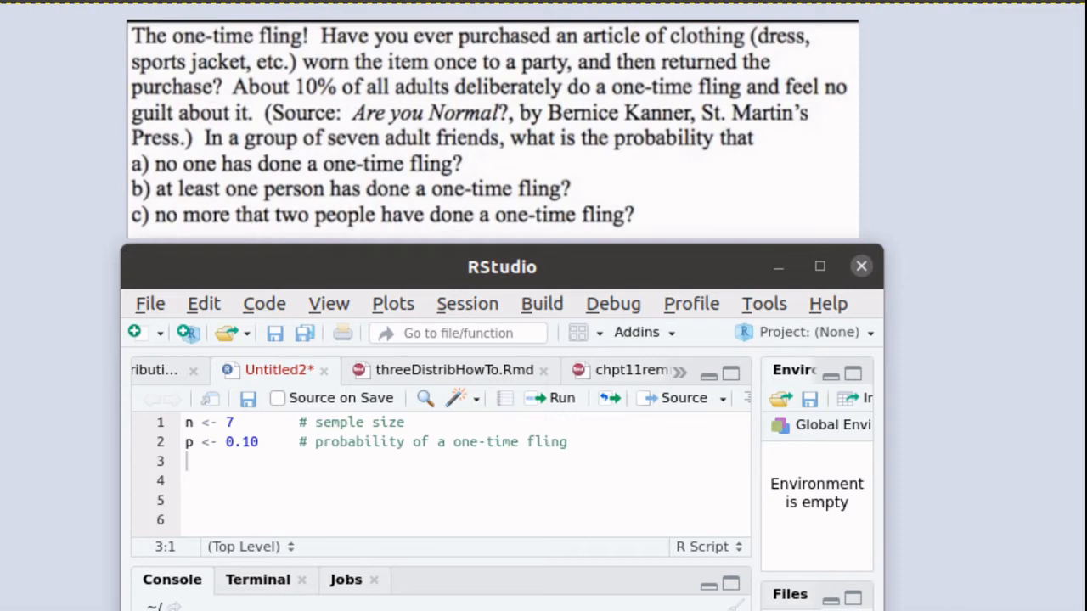
type("dbinom( 0, n, p ) # probabilty that none of them have")
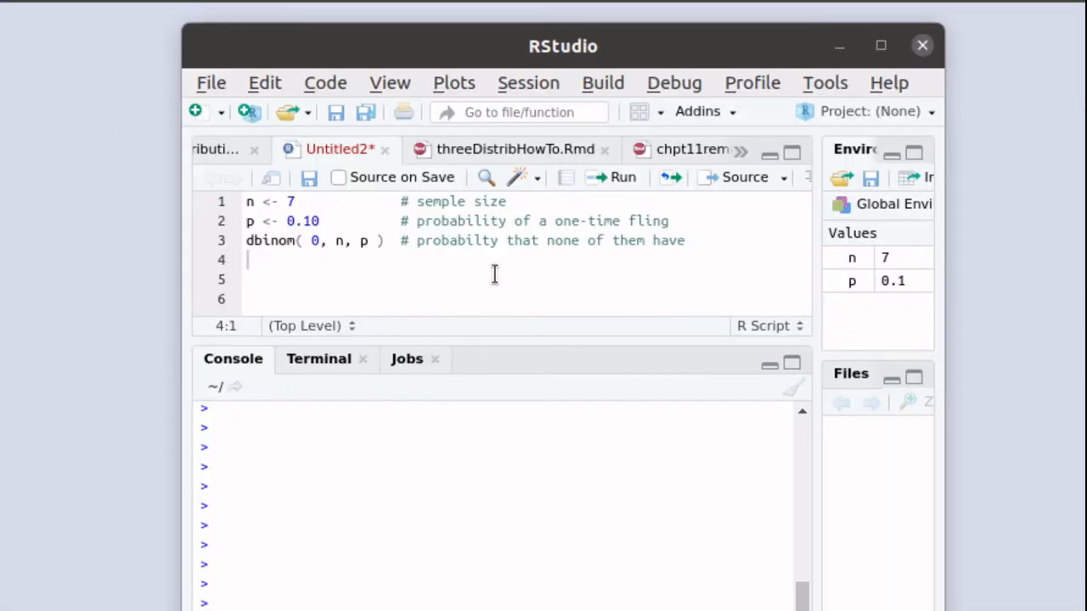
mouse_move(463, 285)
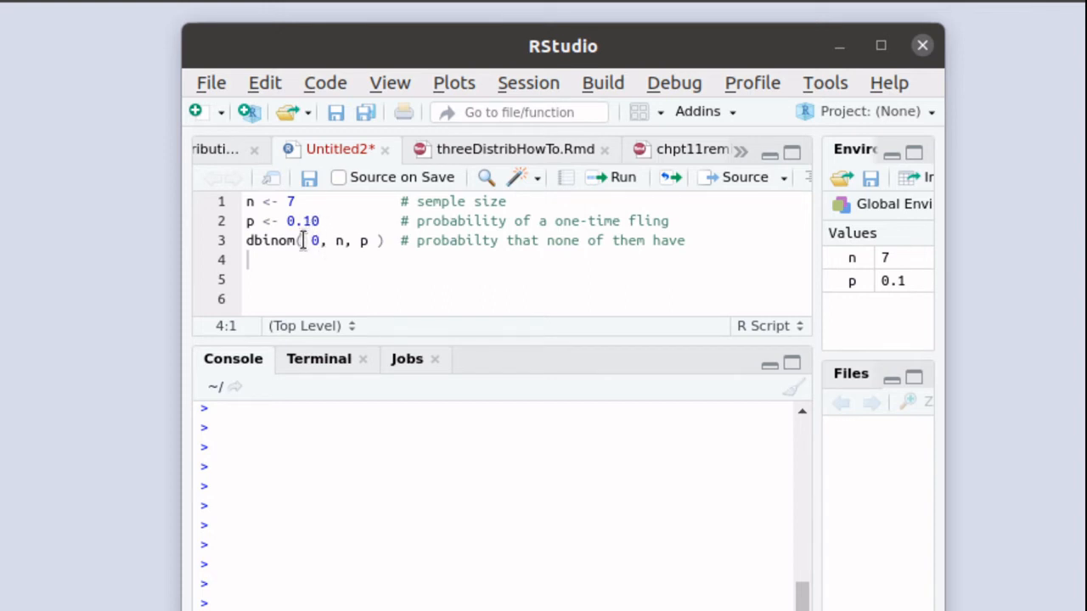
mouse_move(296, 277)
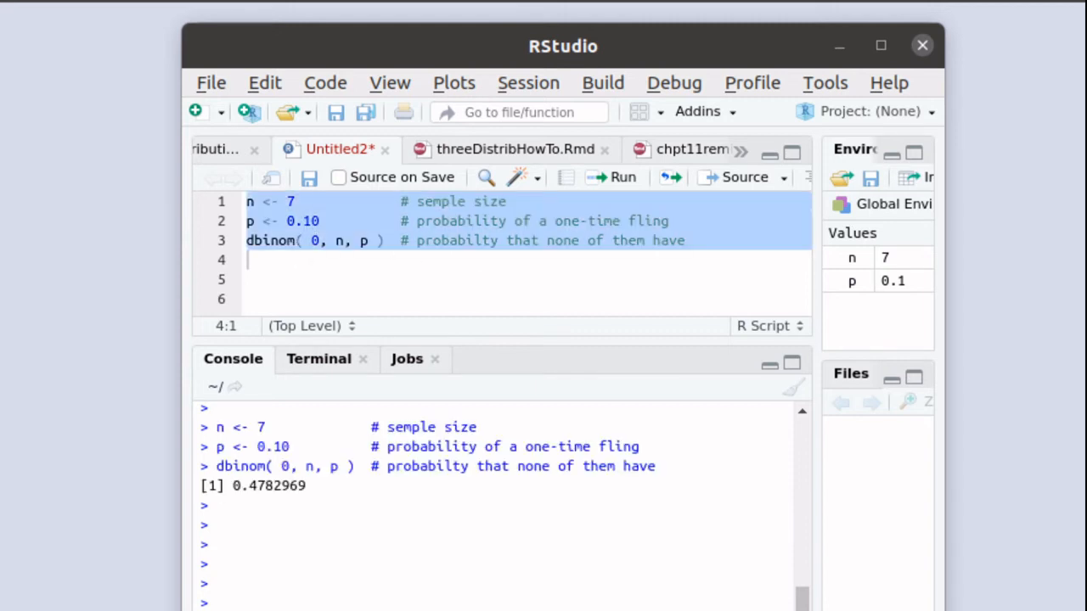
mouse_move(291, 524)
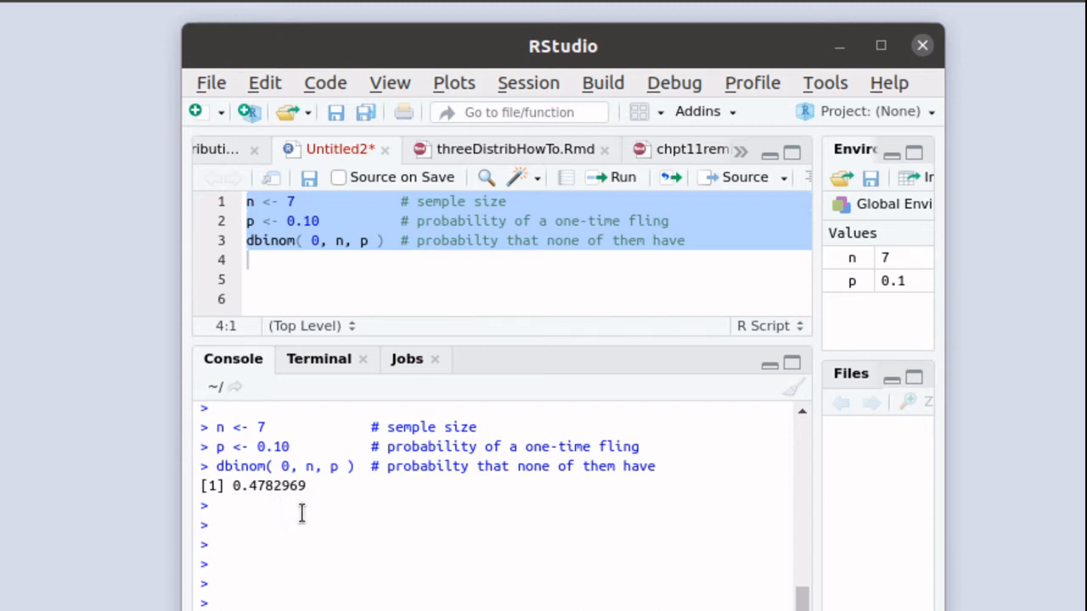
mouse_move(323, 526)
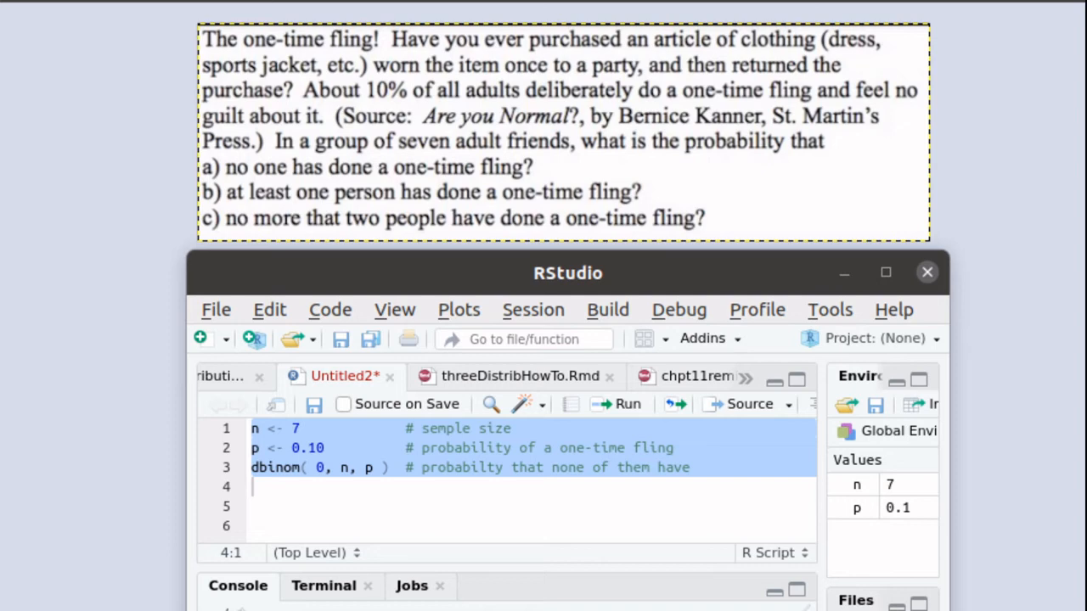
Add the line 1 - dbinom(0,n,p) with comment 'at least one had a fling'.
type("1 - dbinom(0,n,p)  # at least one had a fling")
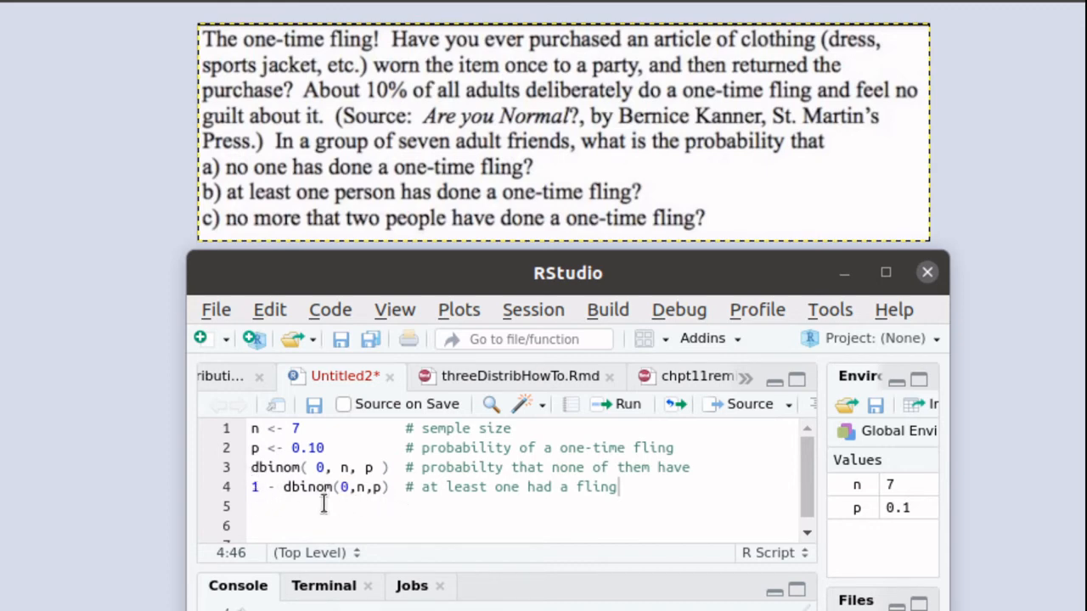
mouse_move(315, 505)
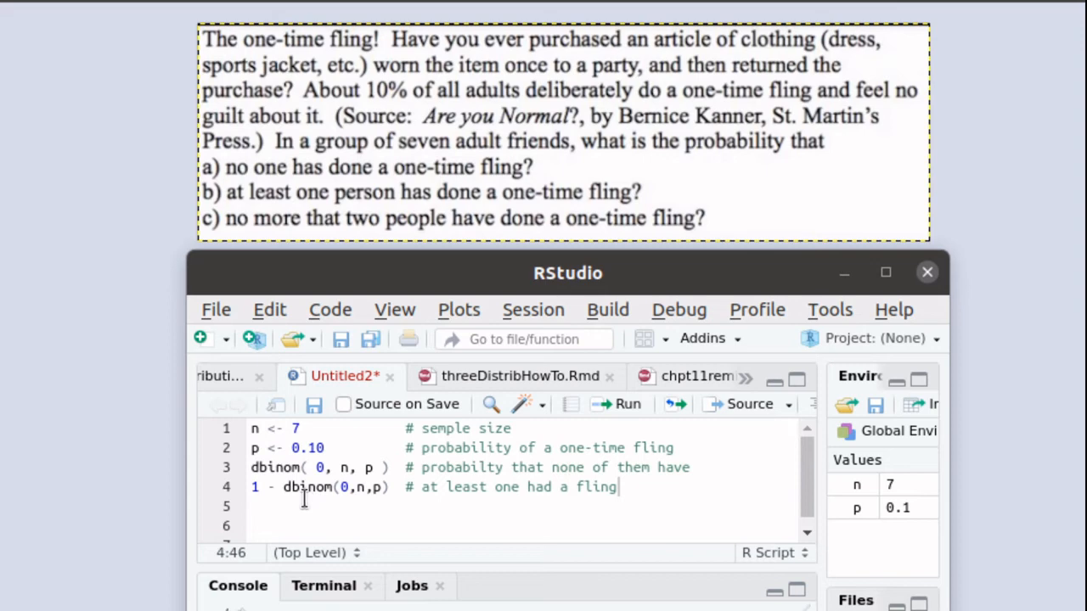
mouse_move(856, 580)
type("pbinom(2,n,p)      # no more than two had a fling")
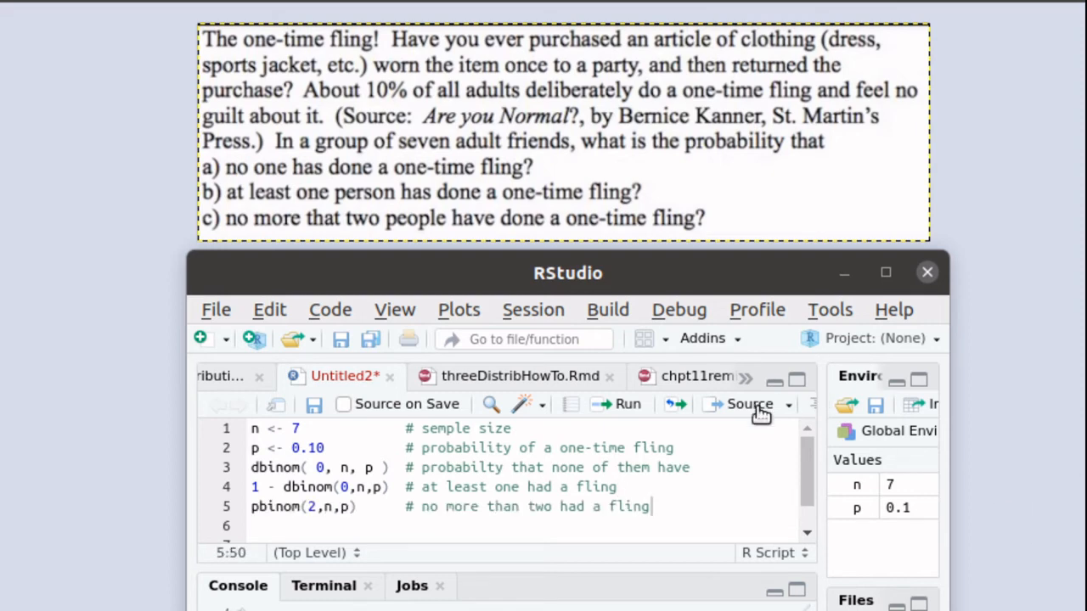
mouse_move(420, 565)
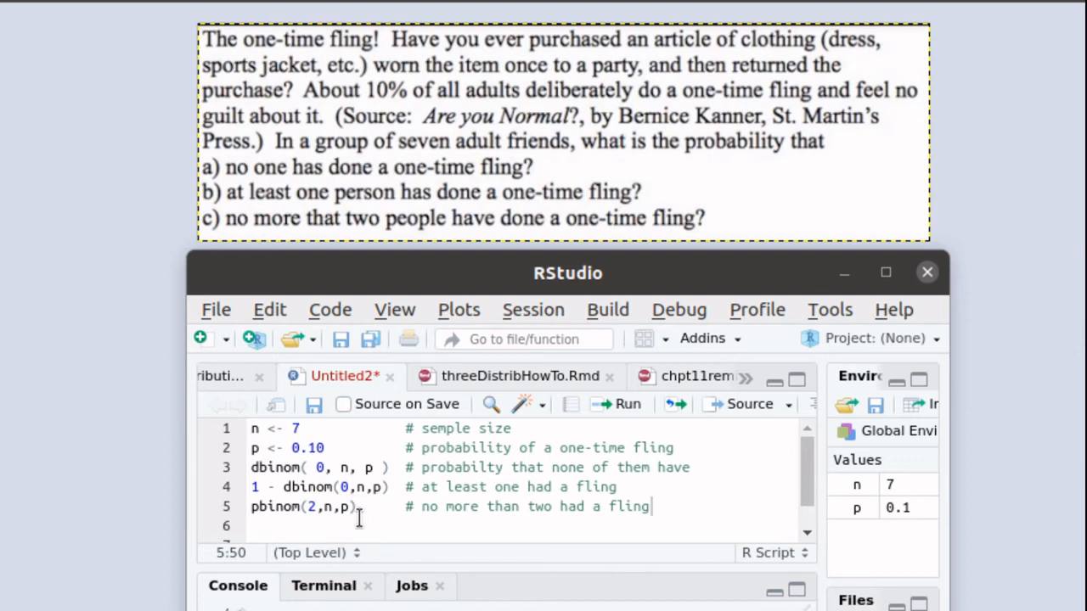
mouse_move(354, 522)
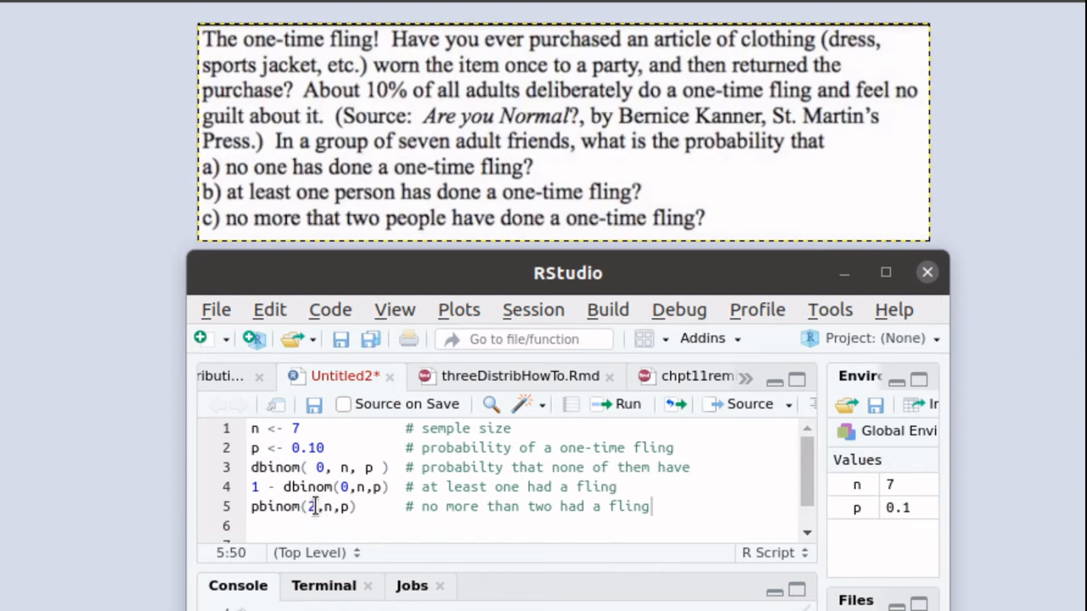
mouse_move(305, 516)
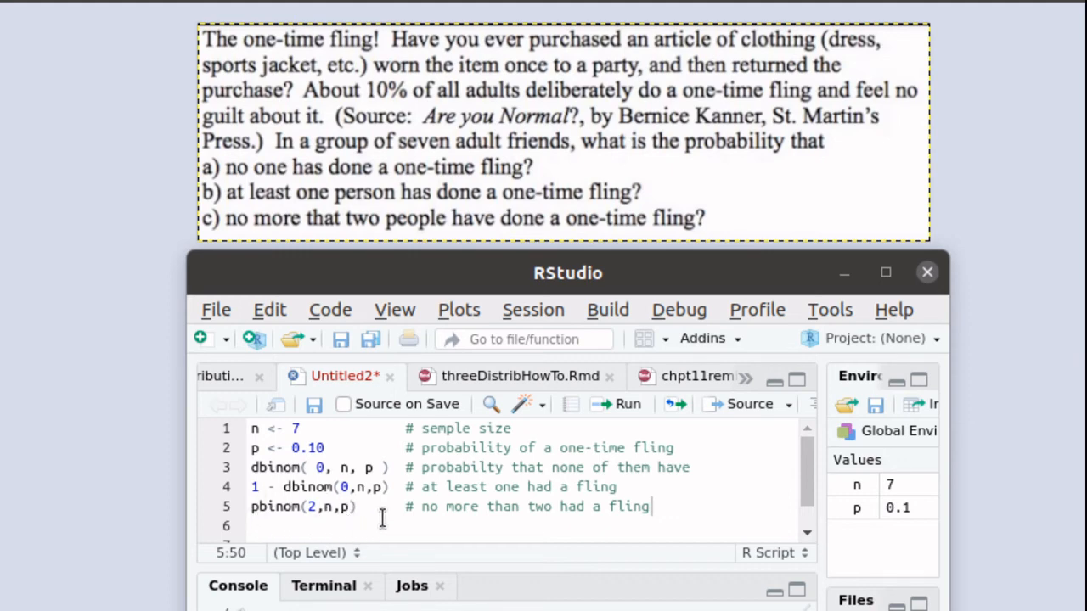
mouse_move(412, 532)
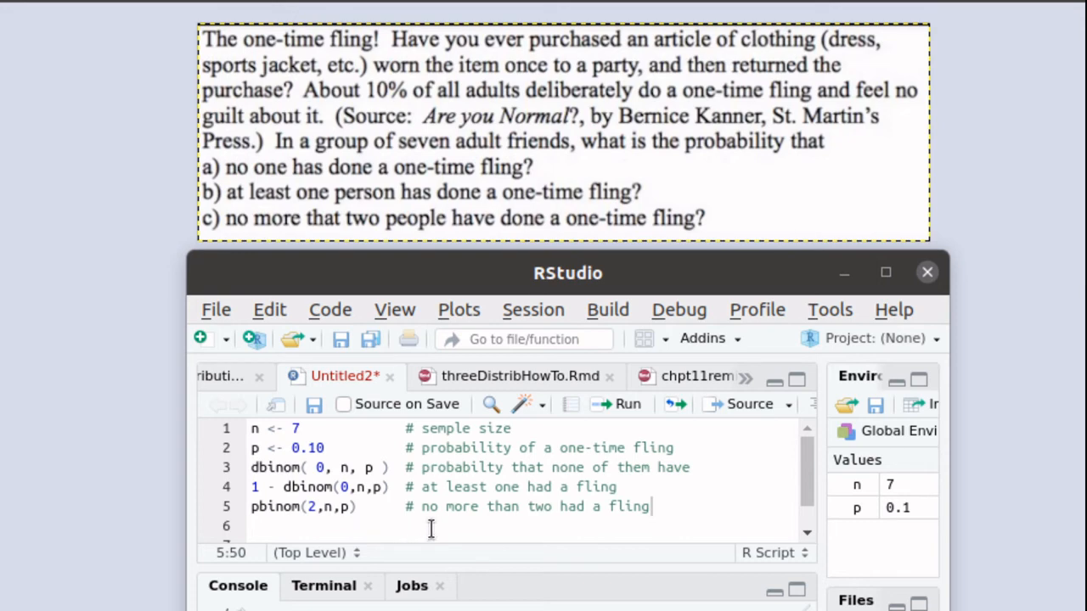
Select all five script lines for running.
left_click_drag(567, 273, 574, 57)
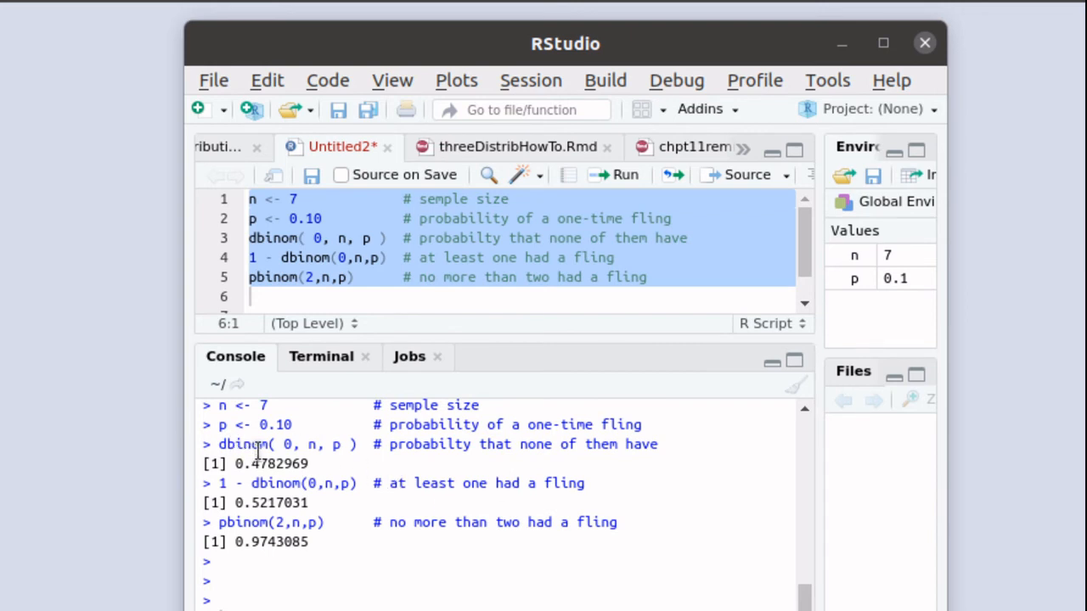
mouse_move(272, 453)
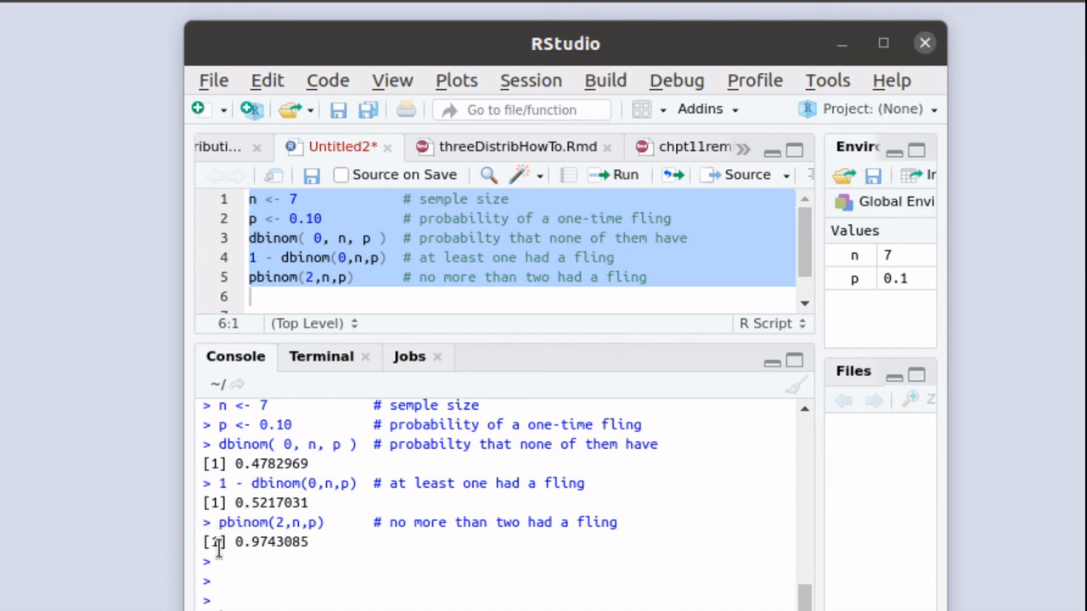
mouse_move(238, 595)
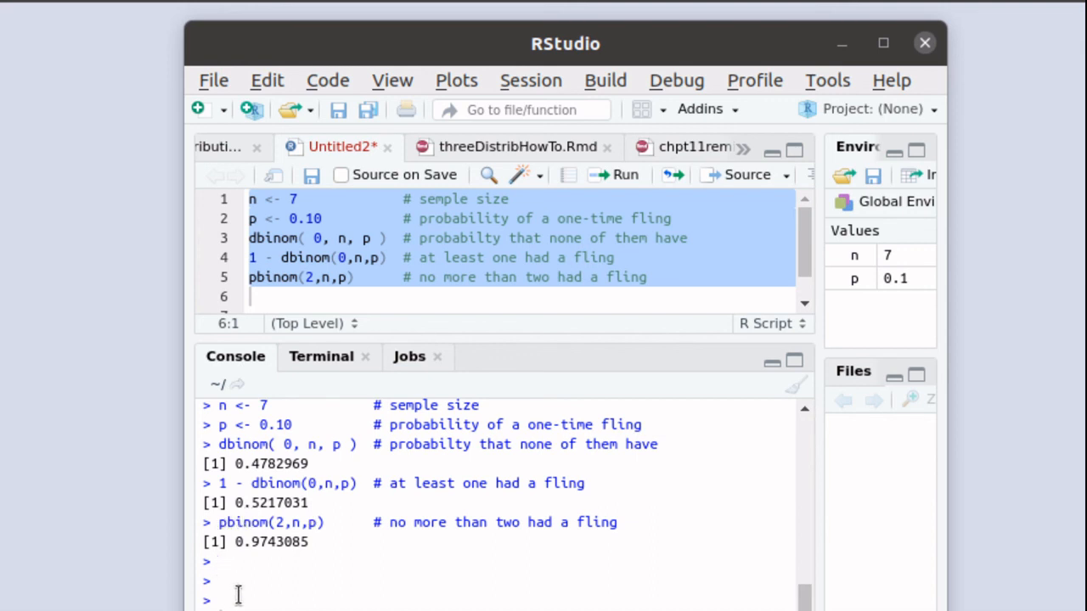